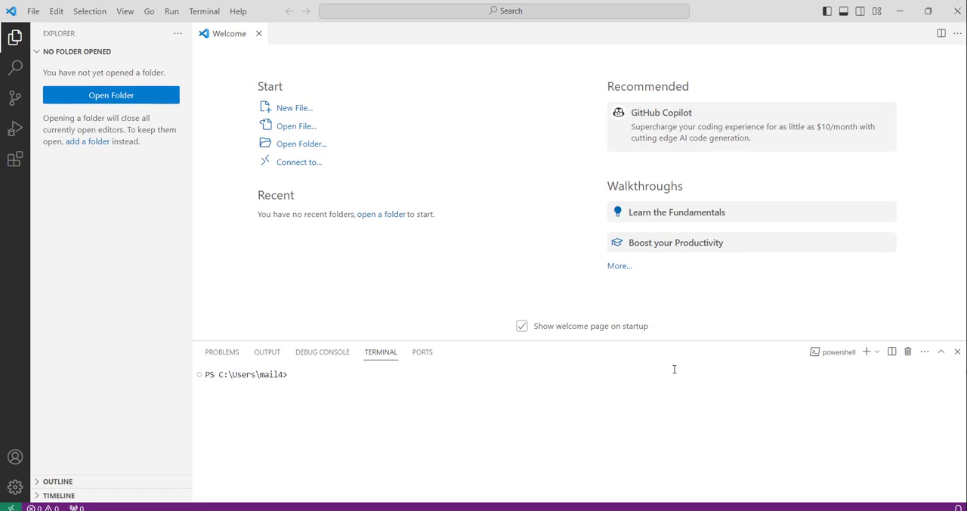
mouse_move(186, 39)
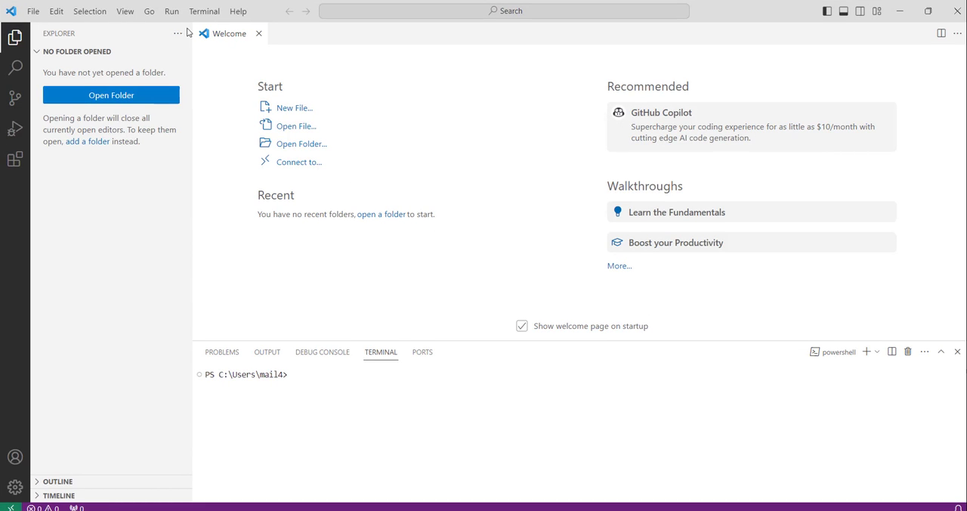
mouse_move(422, 85)
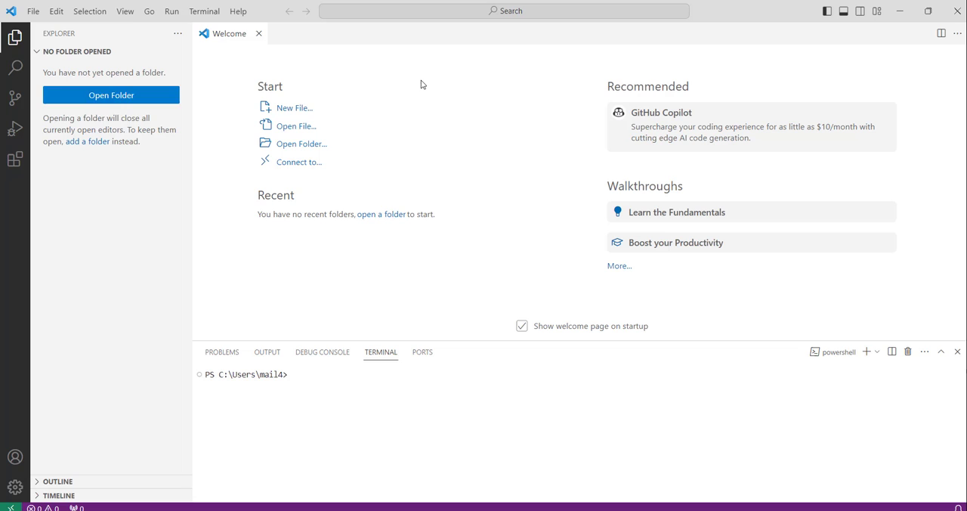
mouse_move(328, 75)
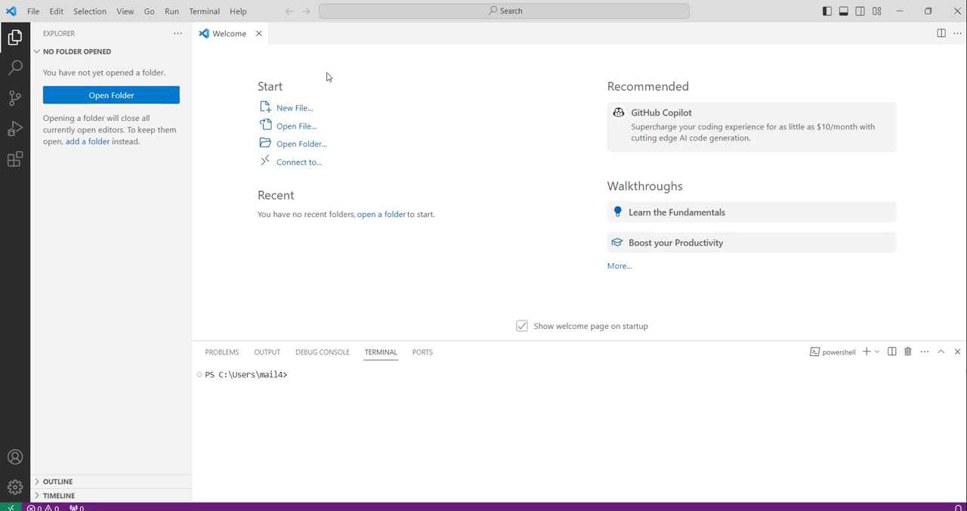
mouse_move(201, 11)
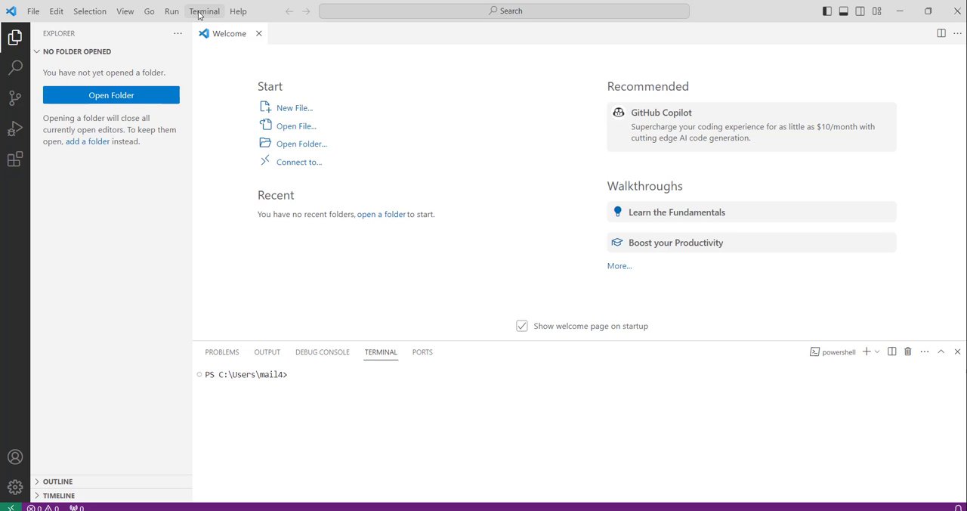
Step: Start a new PowerShell terminal from the Terminal menu
click(202, 11)
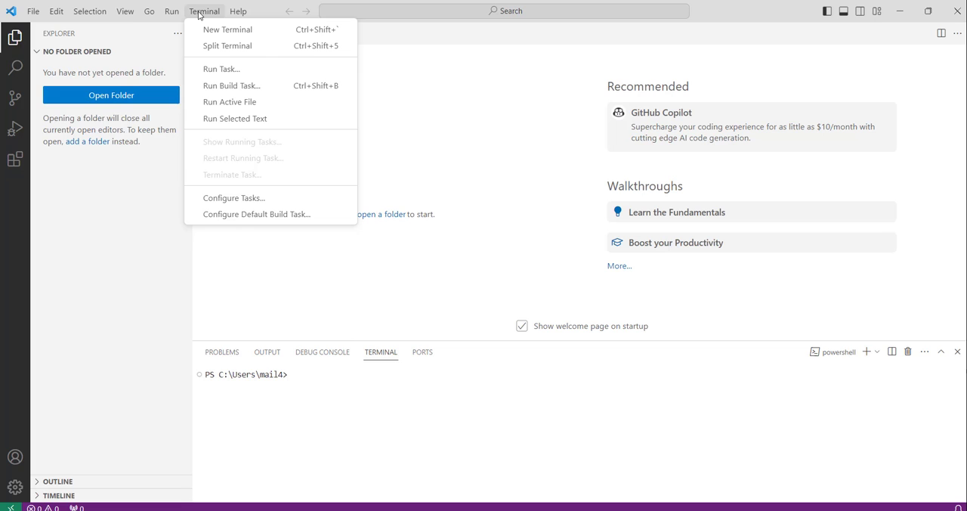
mouse_move(226, 30)
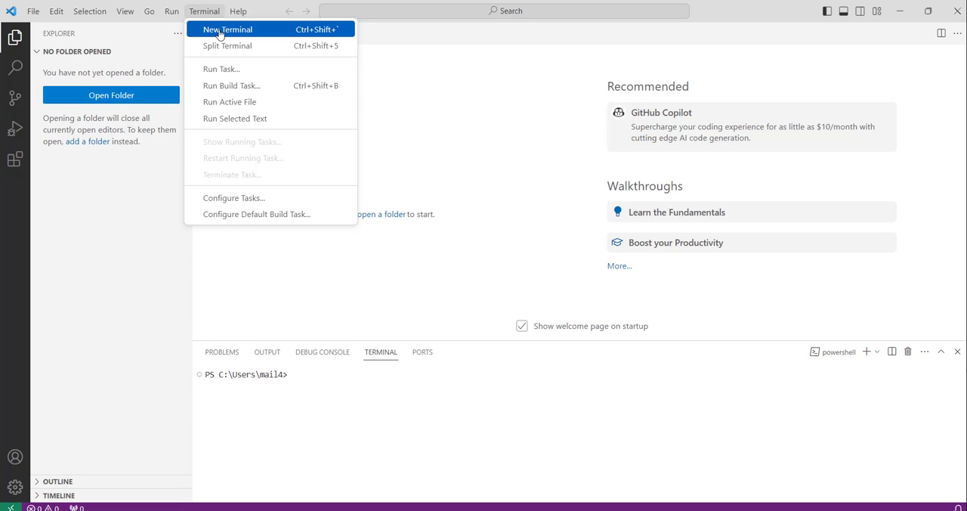
click(221, 29)
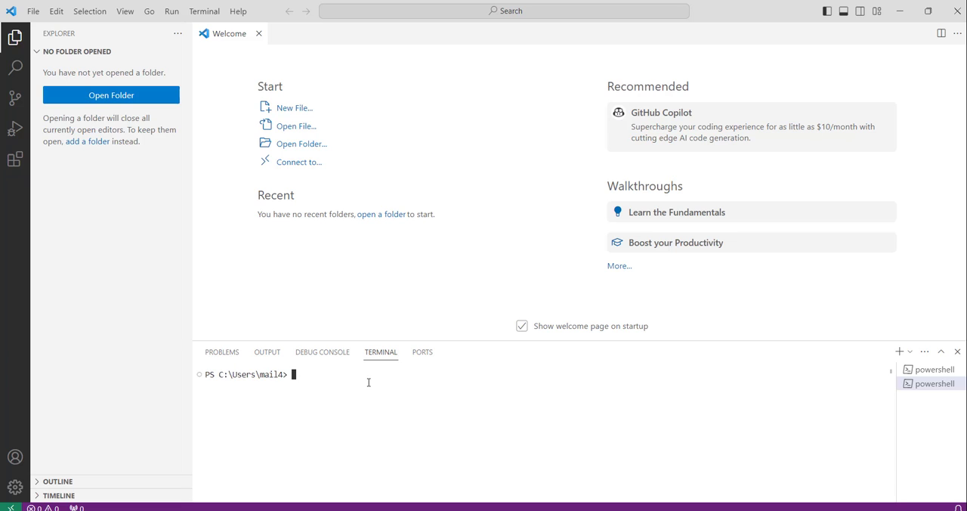
Step: Enter 'npm uninstall -g azure-functions-core-tools' at the new terminal prompt without running it
text(npm uninstall -g azure-functions-core-tools)
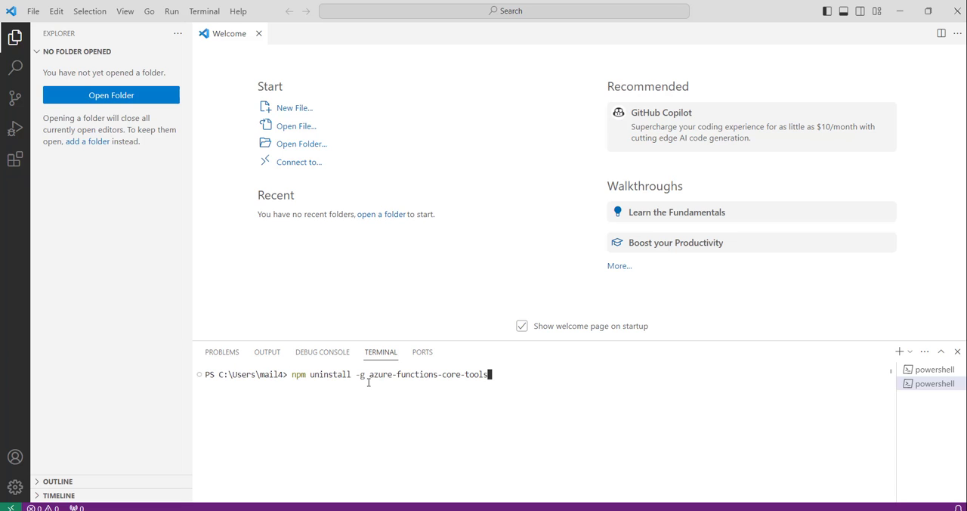
mouse_move(356, 386)
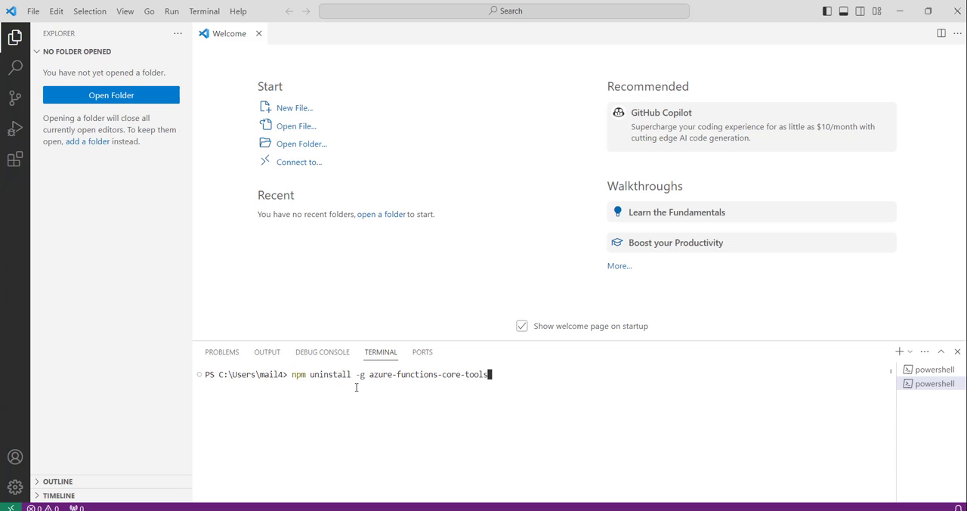
mouse_move(424, 386)
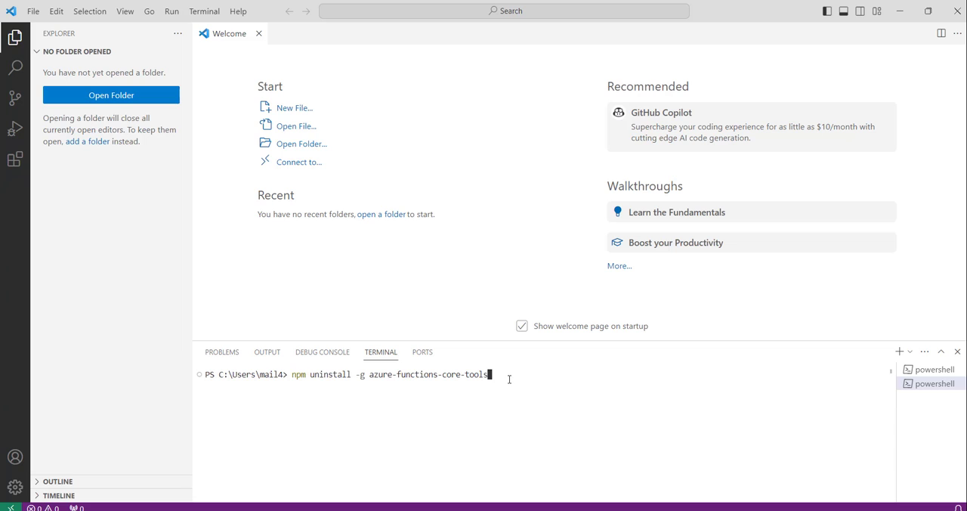
Step: Run the npm global uninstall, removing 35 packages
key(Enter)
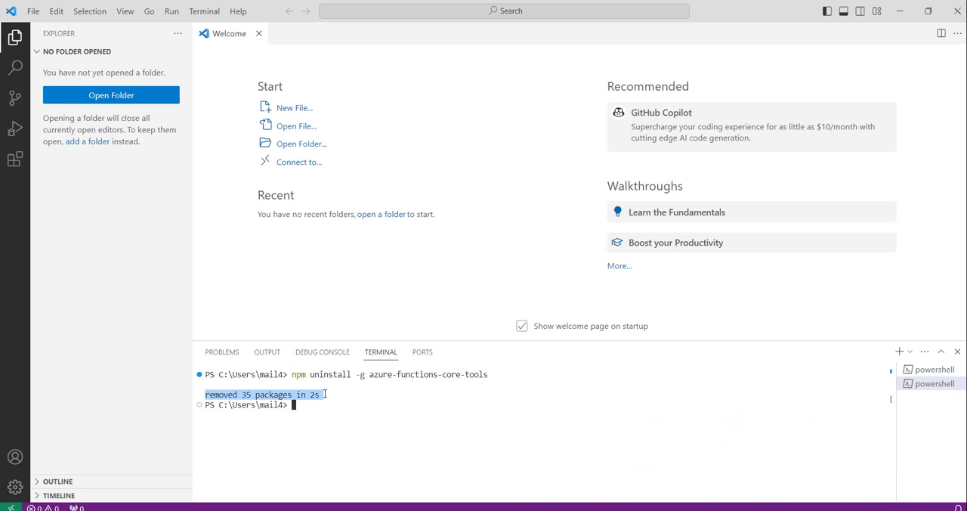
mouse_move(482, 389)
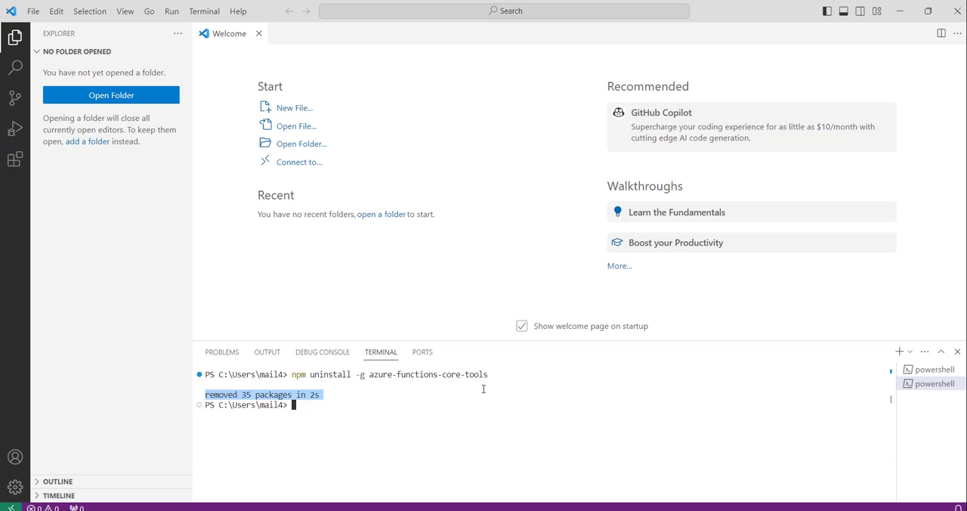